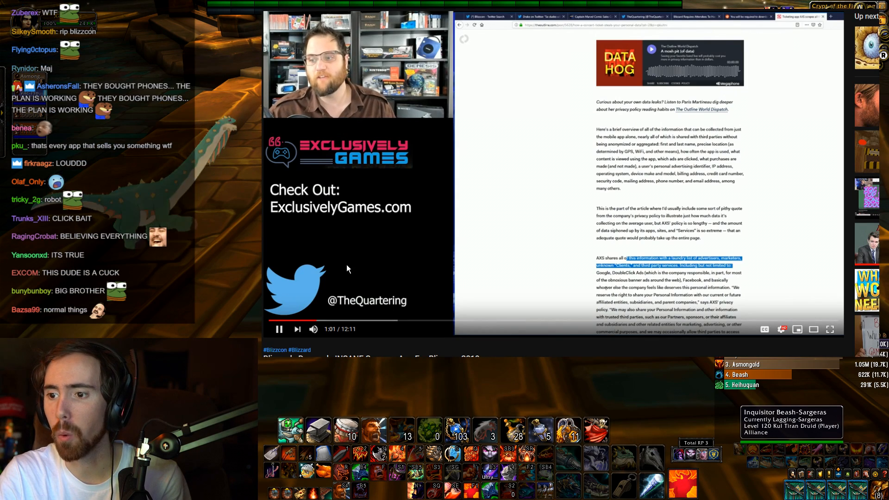
Step: Pause the video to react, then resume playback toward the BlizzCon passes tweet
click(278, 329)
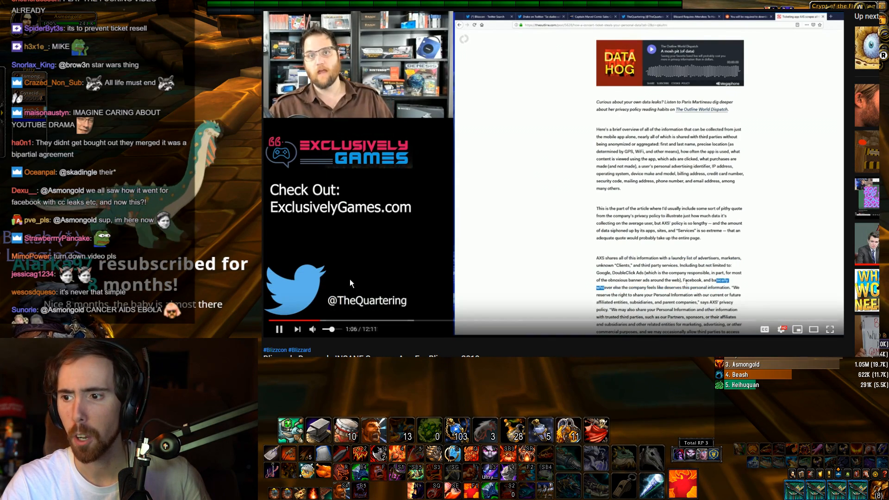
click(278, 329)
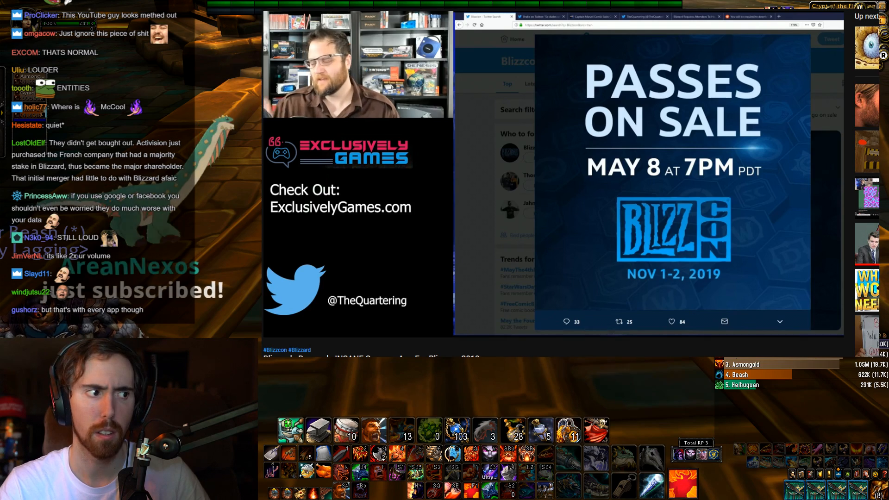
Step: Pause the video on the BlizzCon Twitter search results to talk over the passes-on-sale tweet
scroll(down, 3)
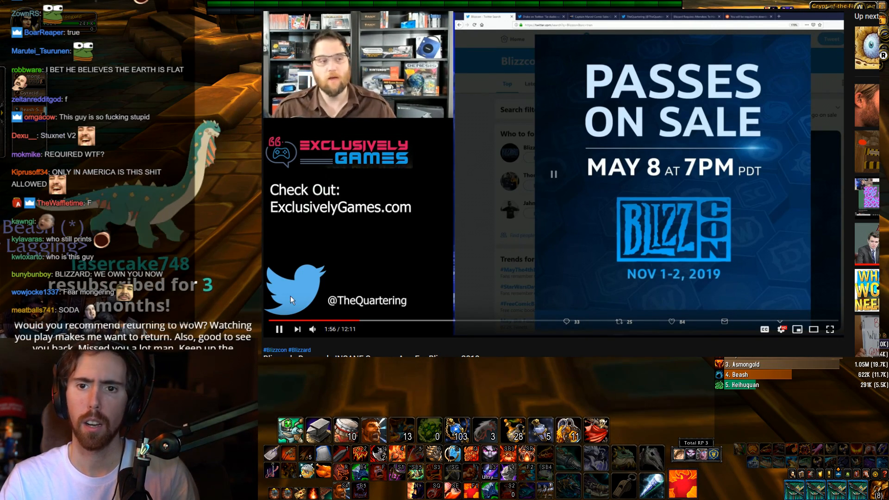
click(279, 329)
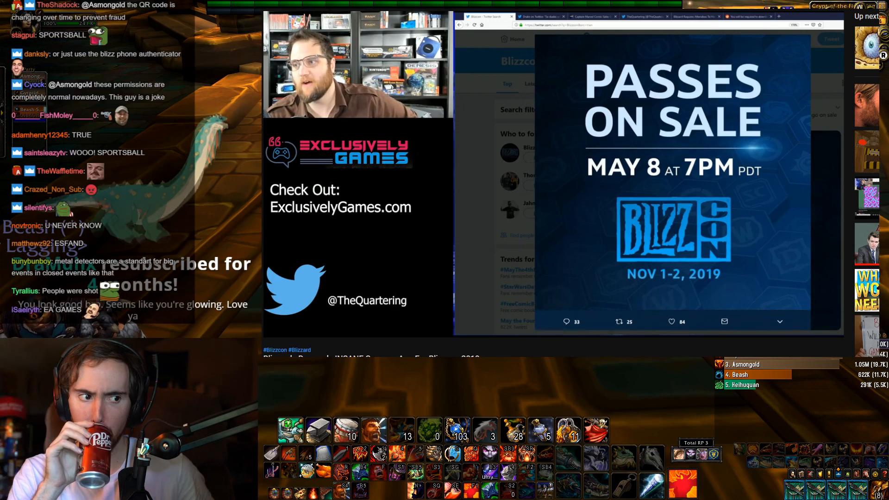
scroll(down, 3)
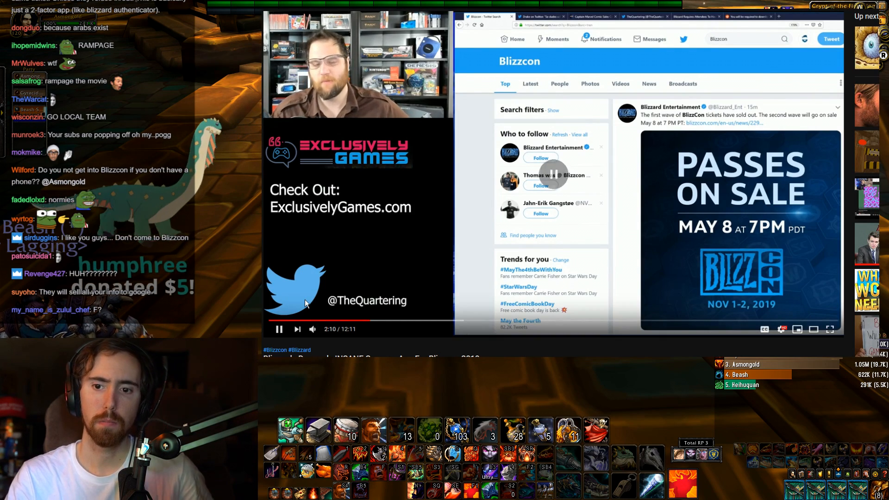
Step: Resume playback until the r/classicwow post about the required spyware app appears
click(278, 328)
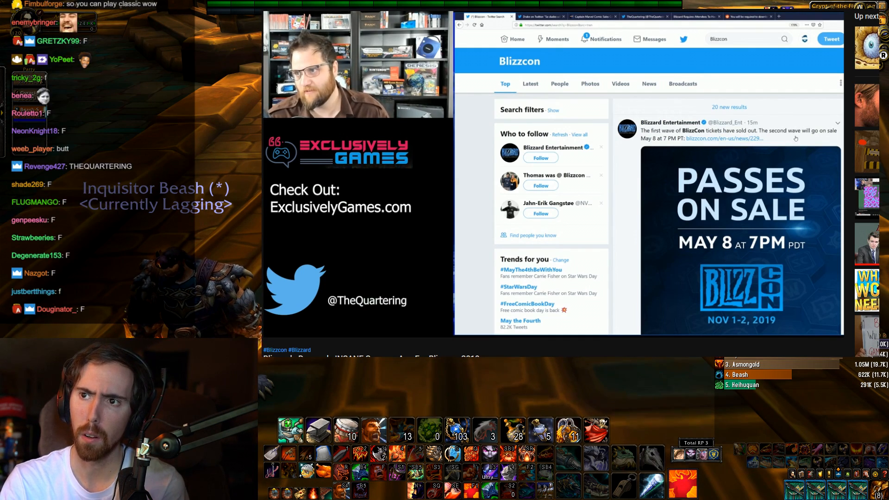
scroll(down, 3)
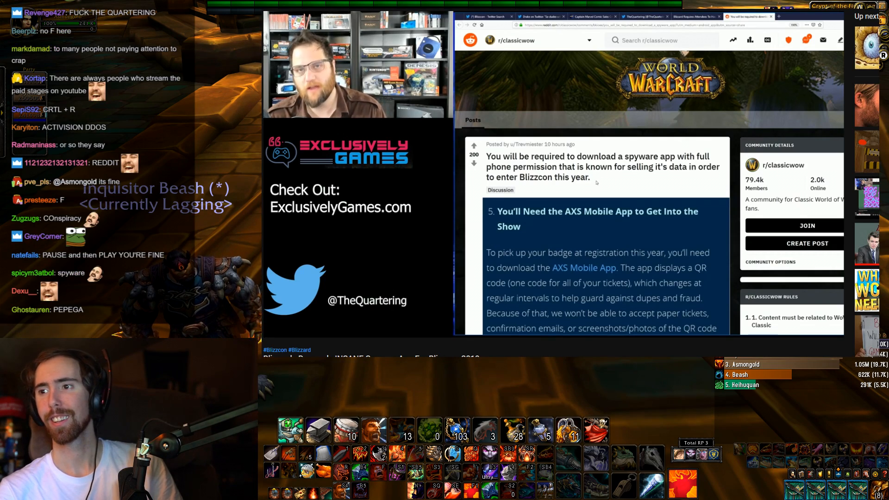
scroll(down, 3)
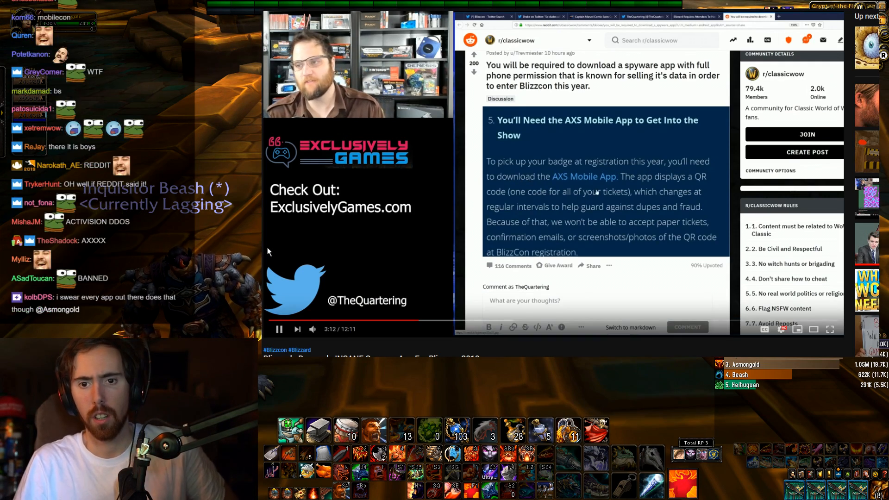
click(278, 329)
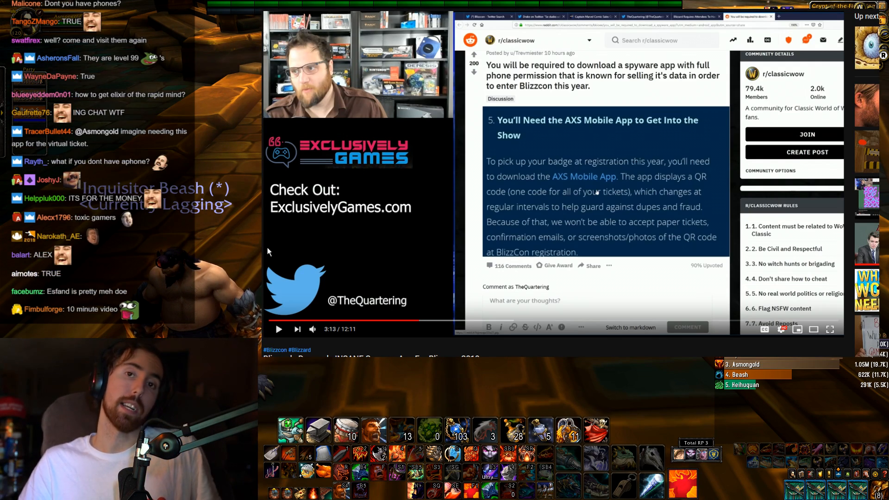
mouse_move(272, 246)
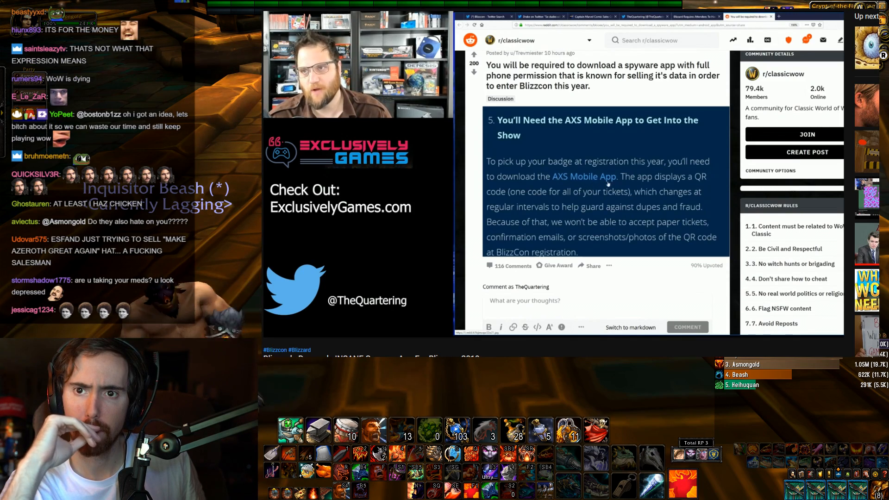
Step: Scroll the page while the video plays through the Reddit comment on AXS app permissions to 4:59
scroll(down, 3)
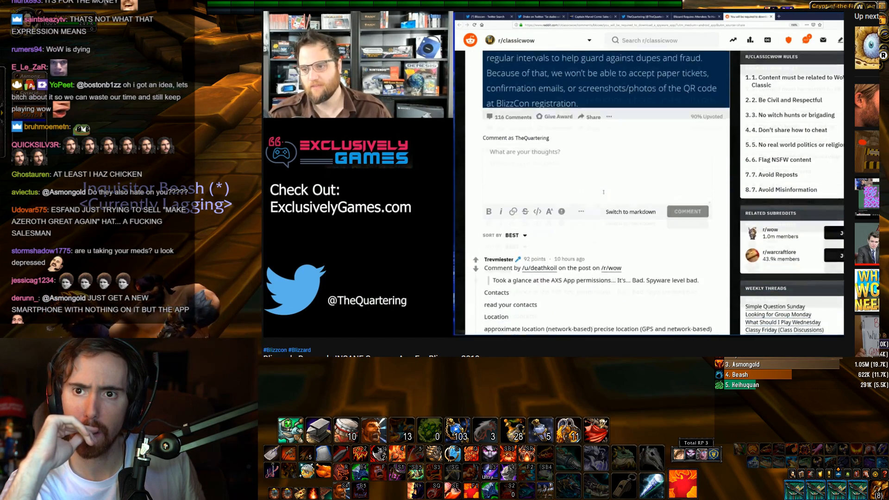
scroll(down, 3)
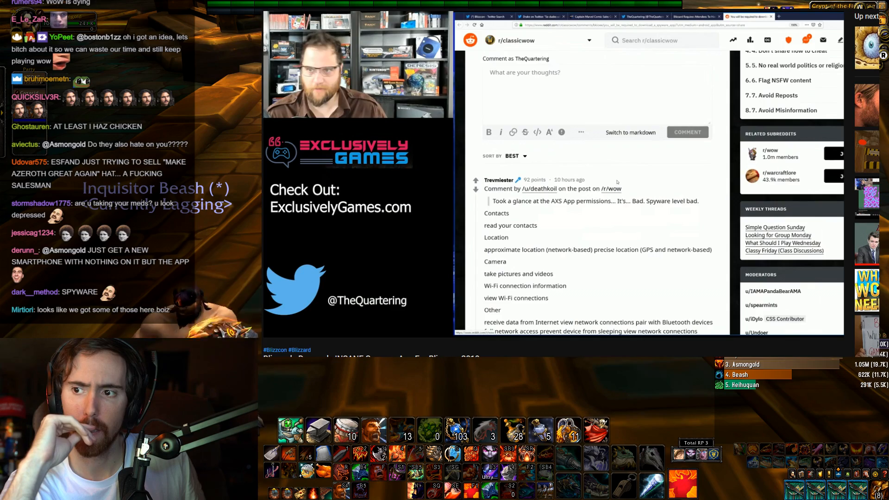
scroll(down, 3)
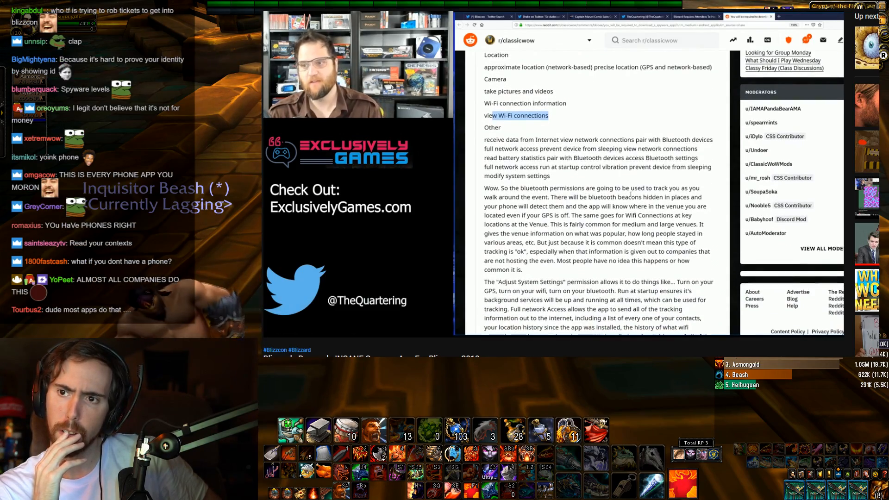
scroll(up, 3)
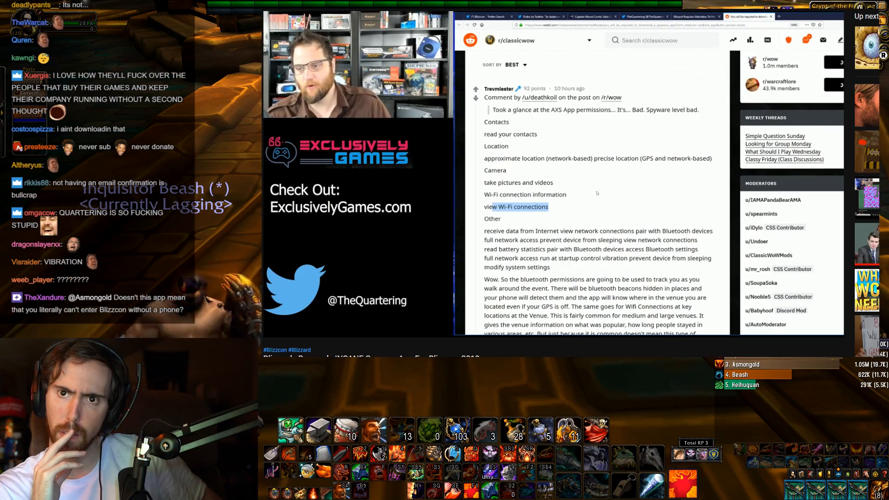
scroll(down, 3)
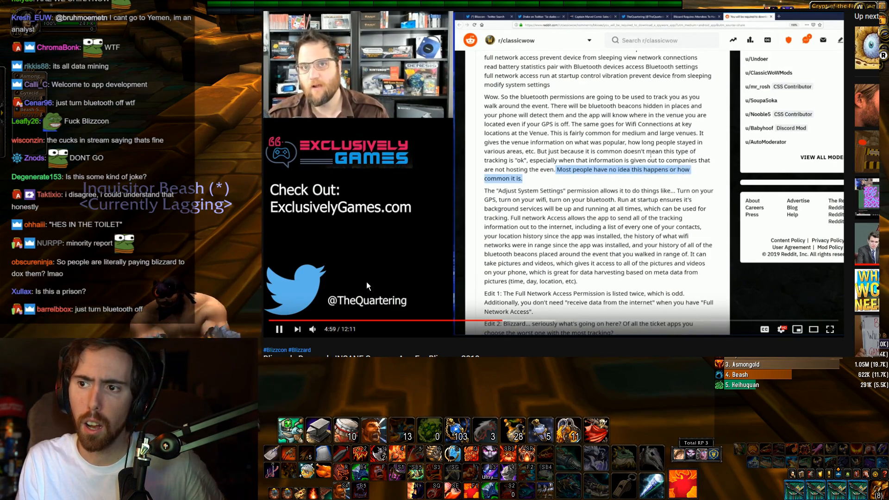
Step: Scroll down while the video reaches the comment's edits about the Solutions Desk at 5:24
scroll(down, 3)
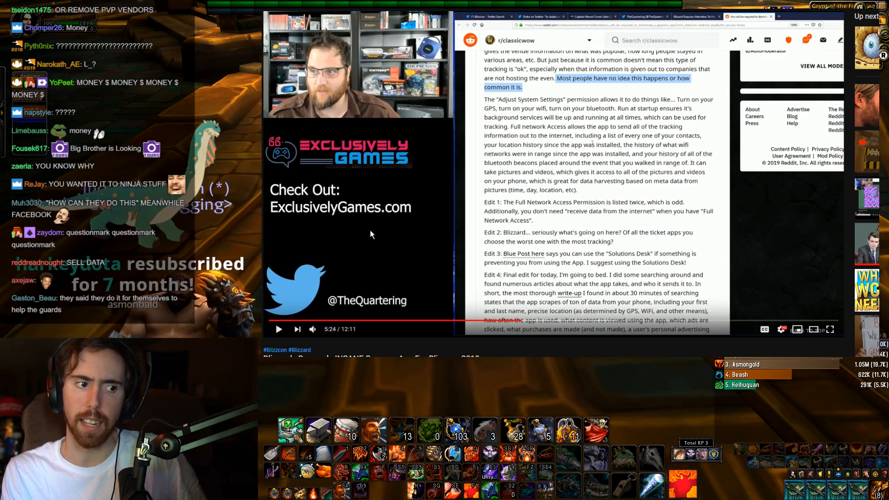
Step: Resume the video, then pause it at 6:54 on the 'AXS scrapes everything' article headline
click(279, 328)
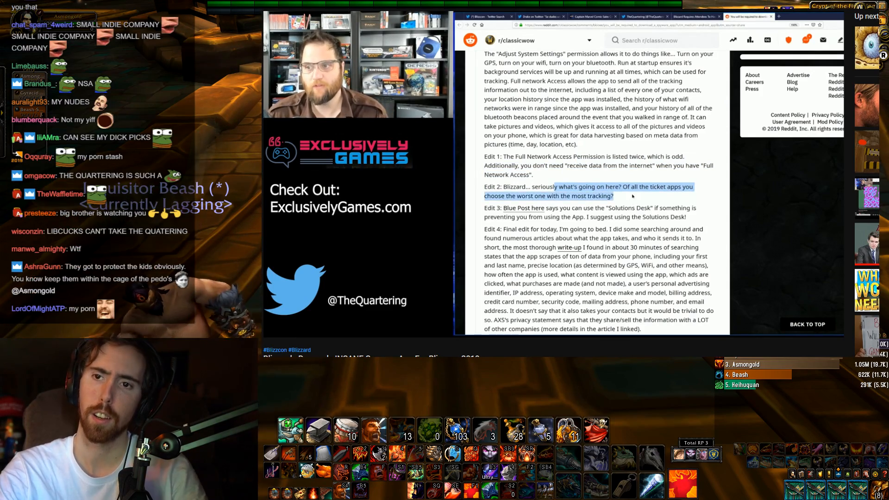
scroll(down, 3)
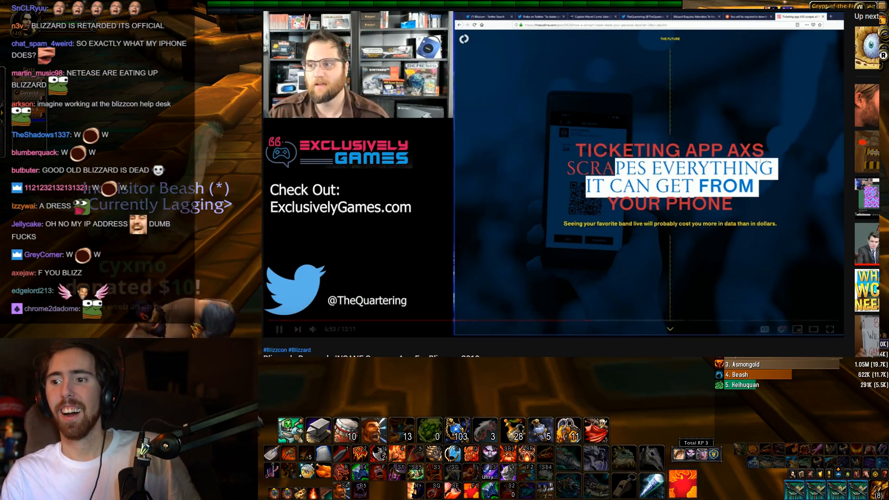
click(279, 329)
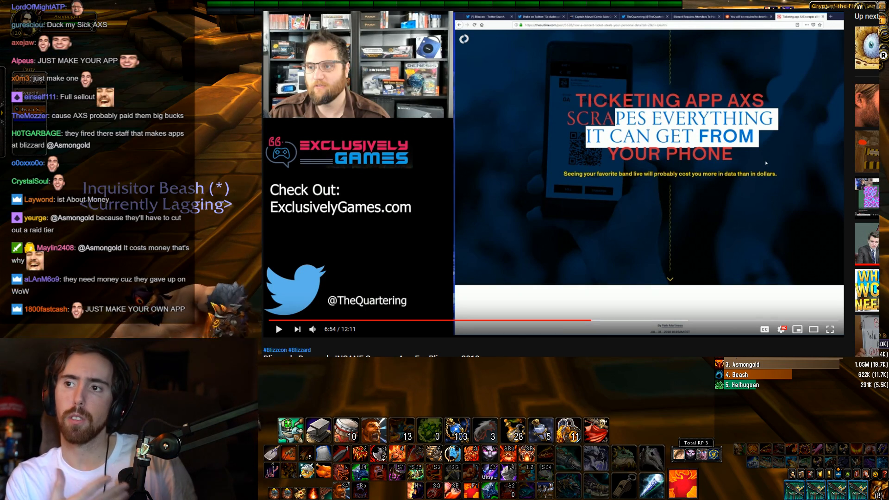
scroll(down, 3)
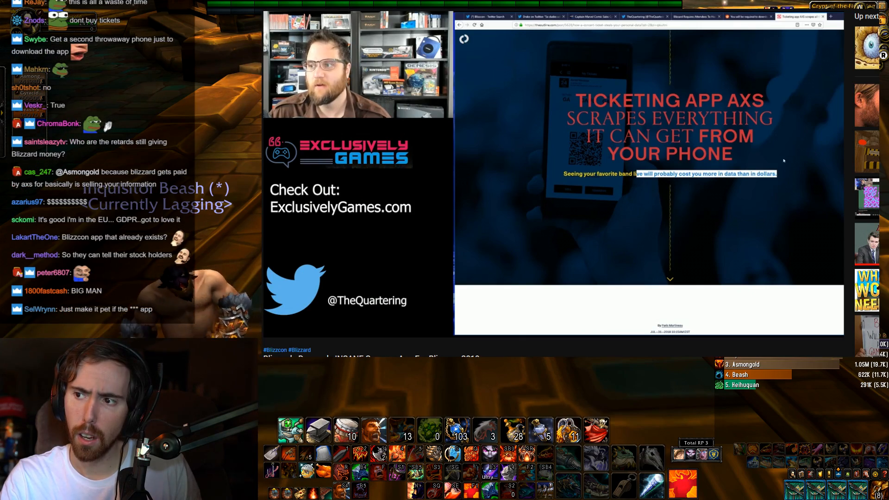
Step: Scroll the page as the video plays past seven minutes into the article's data-collection list
scroll(down, 3)
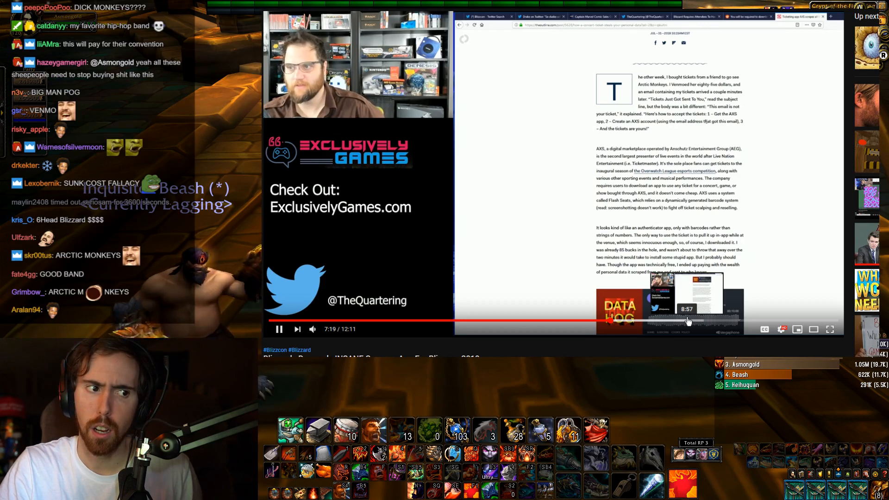
scroll(down, 3)
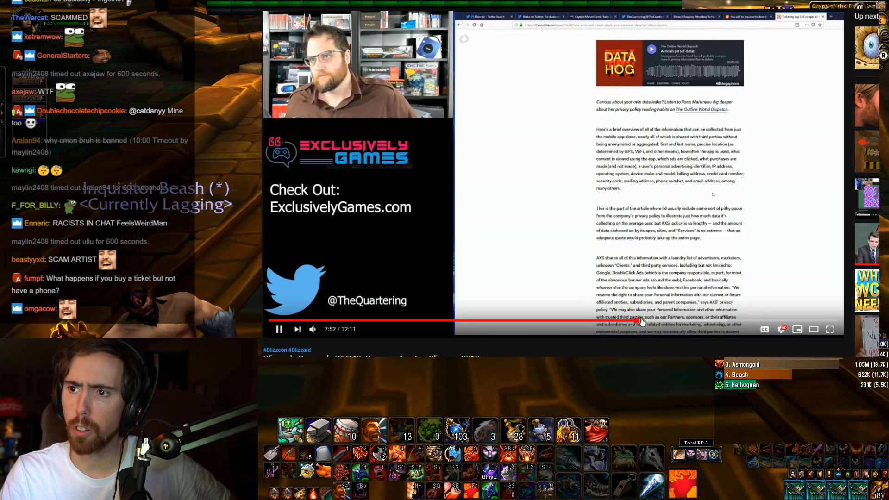
mouse_move(661, 322)
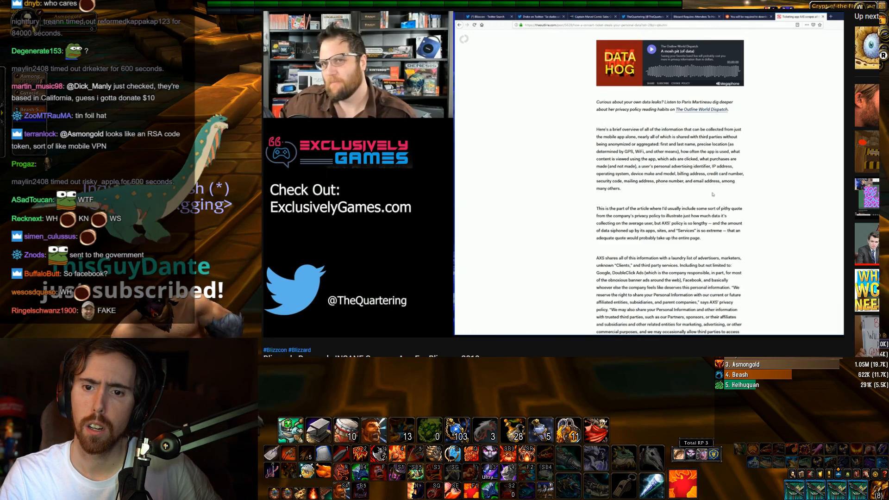
click(553, 174)
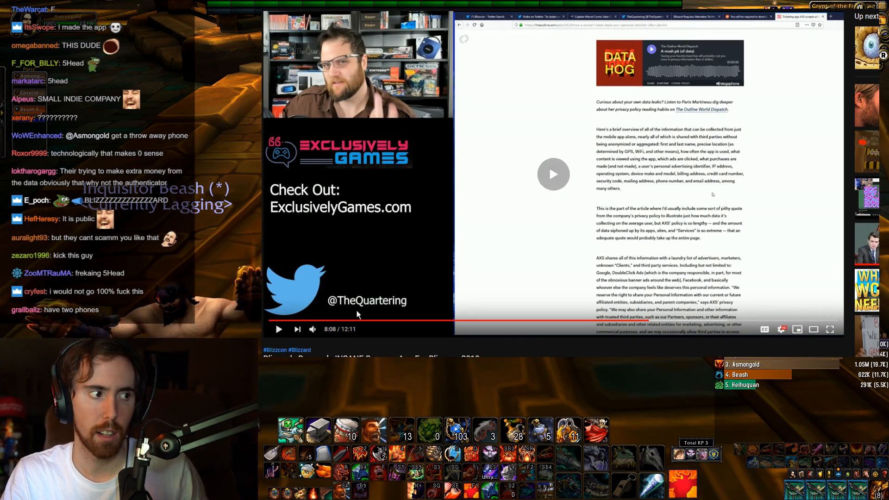
click(279, 328)
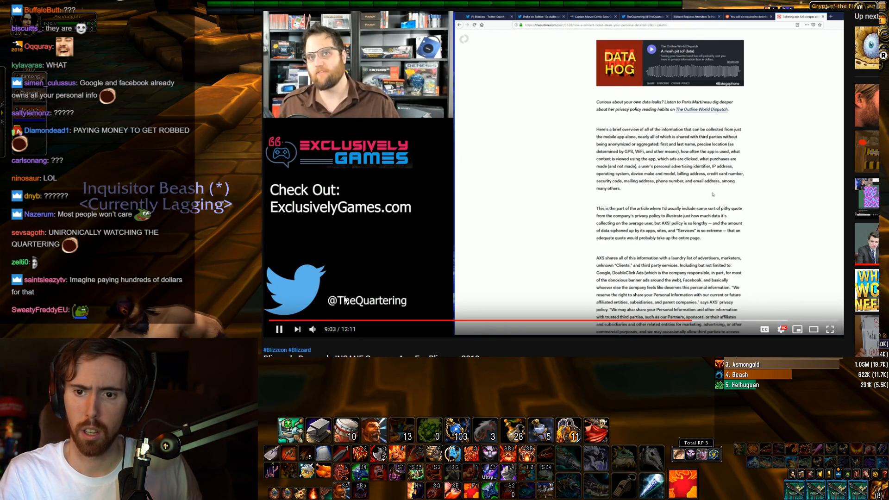
click(279, 328)
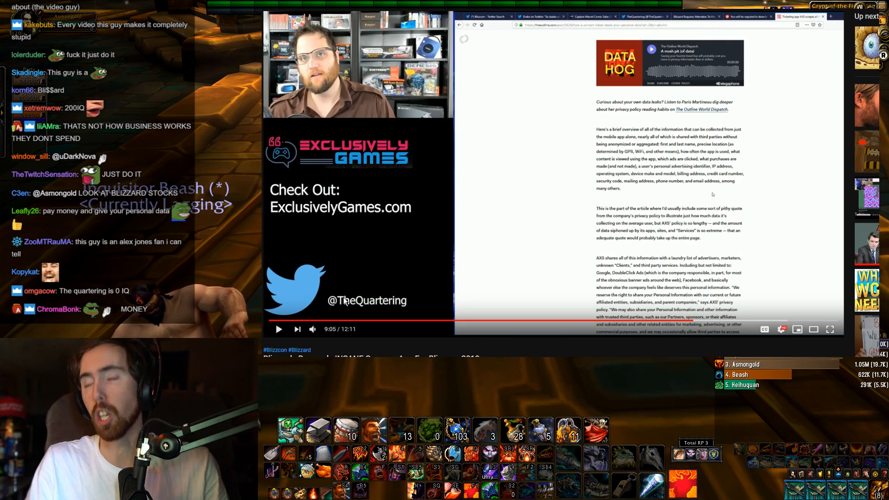
Step: Resume playback through the article's third-party data-sharing section toward 10:48
click(279, 329)
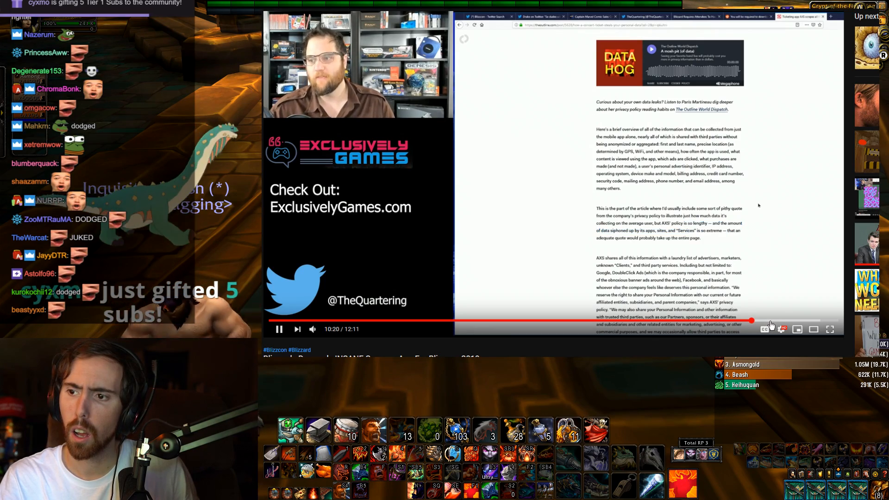
mouse_move(769, 323)
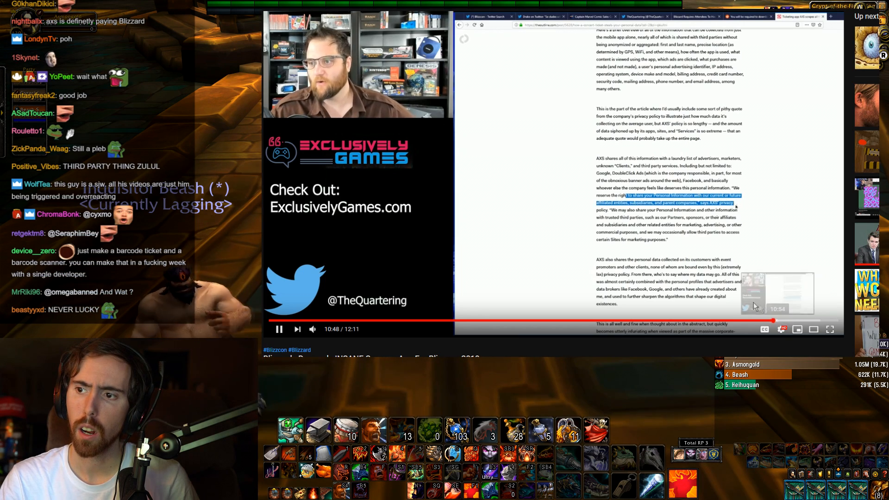
Step: Pause the video at 10:49 on the AXS quote about sharing data with affiliated entities
click(279, 329)
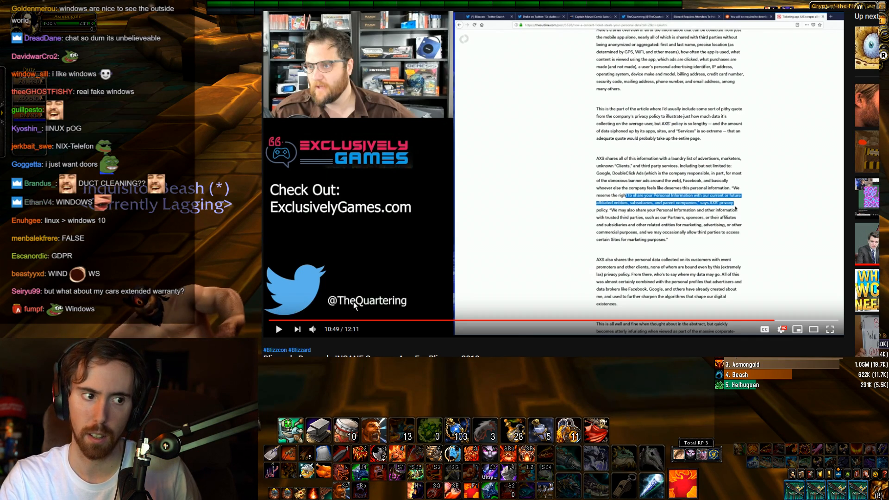
Step: Resume playback to the article's closing section on AXS not responding, pausing at 11:23
click(279, 329)
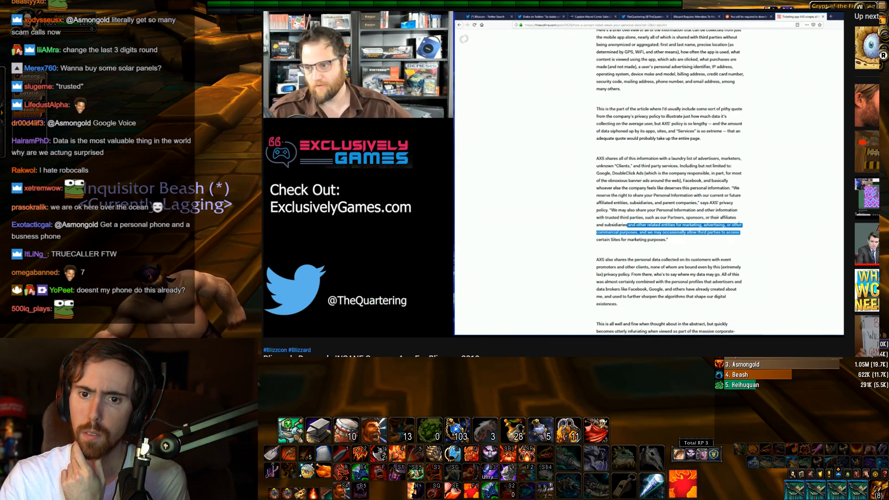
scroll(down, 3)
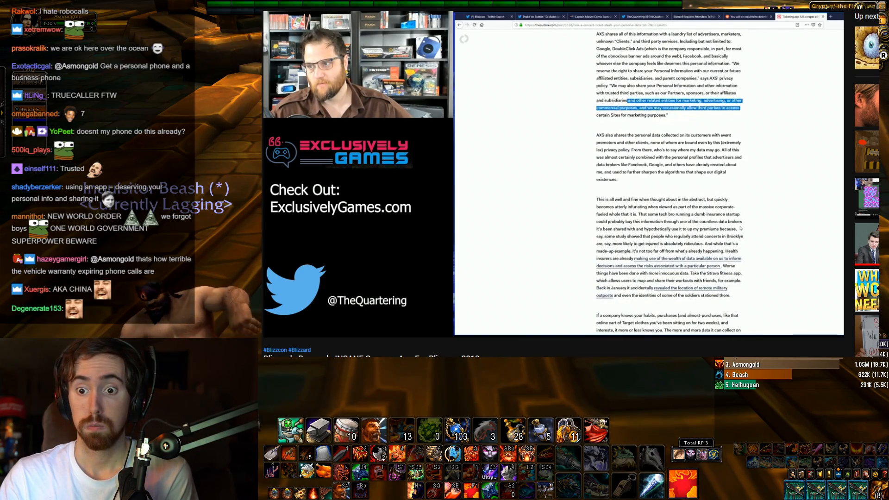
scroll(down, 3)
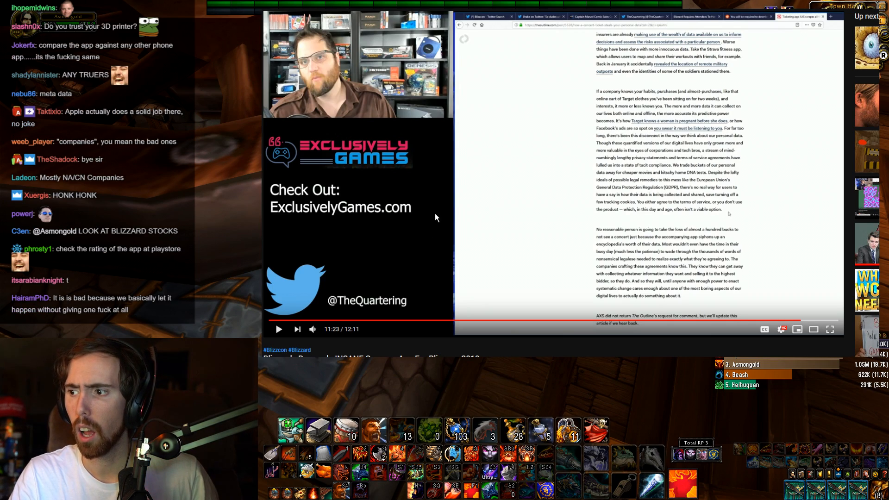
Step: Finish the video at 12:11 and scroll down to the 1,017 comments with the pinned comment first
click(279, 328)
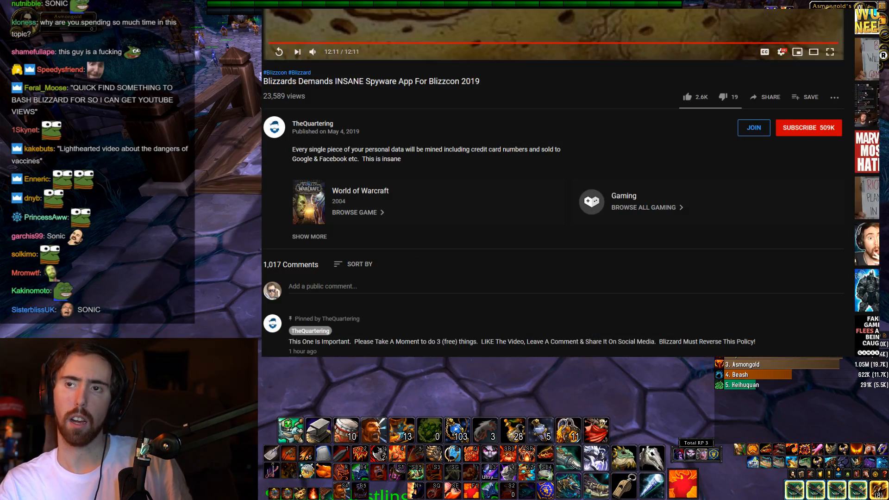
scroll(down, 3)
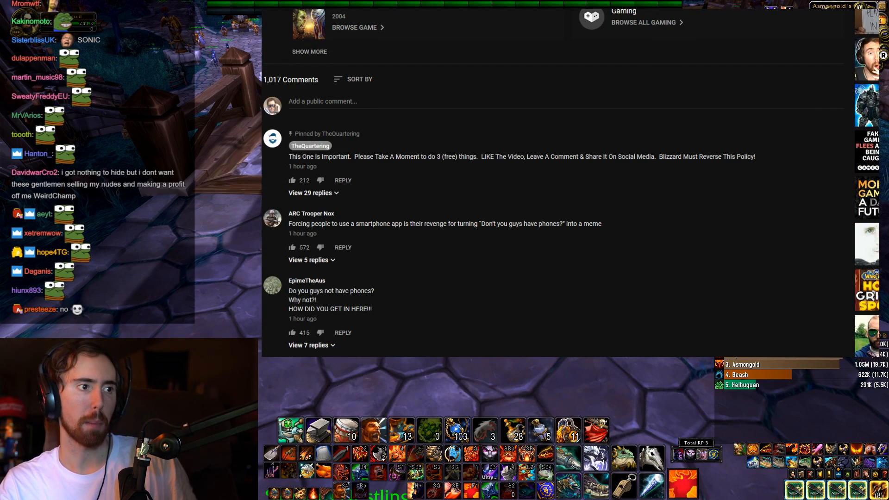